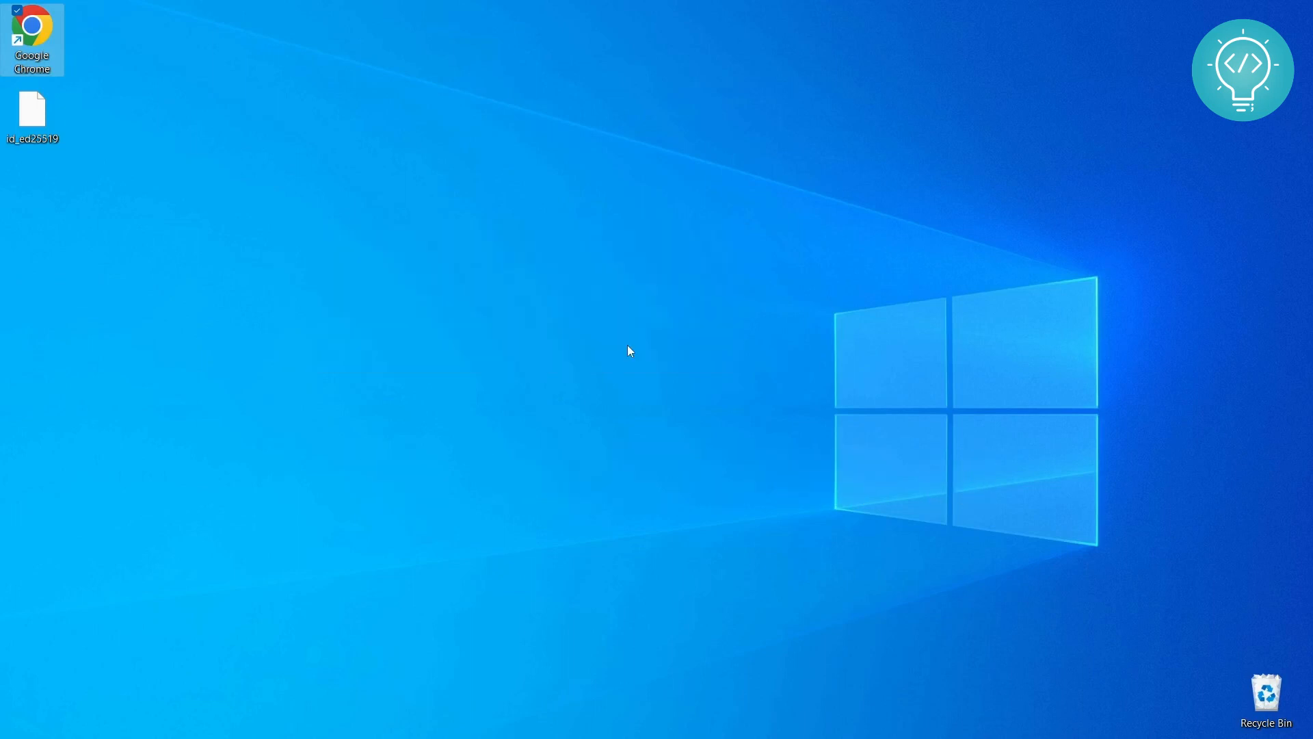
# - Search the Start menu for 'cmd' to launch Command Prompt
pyautogui.press('Super')
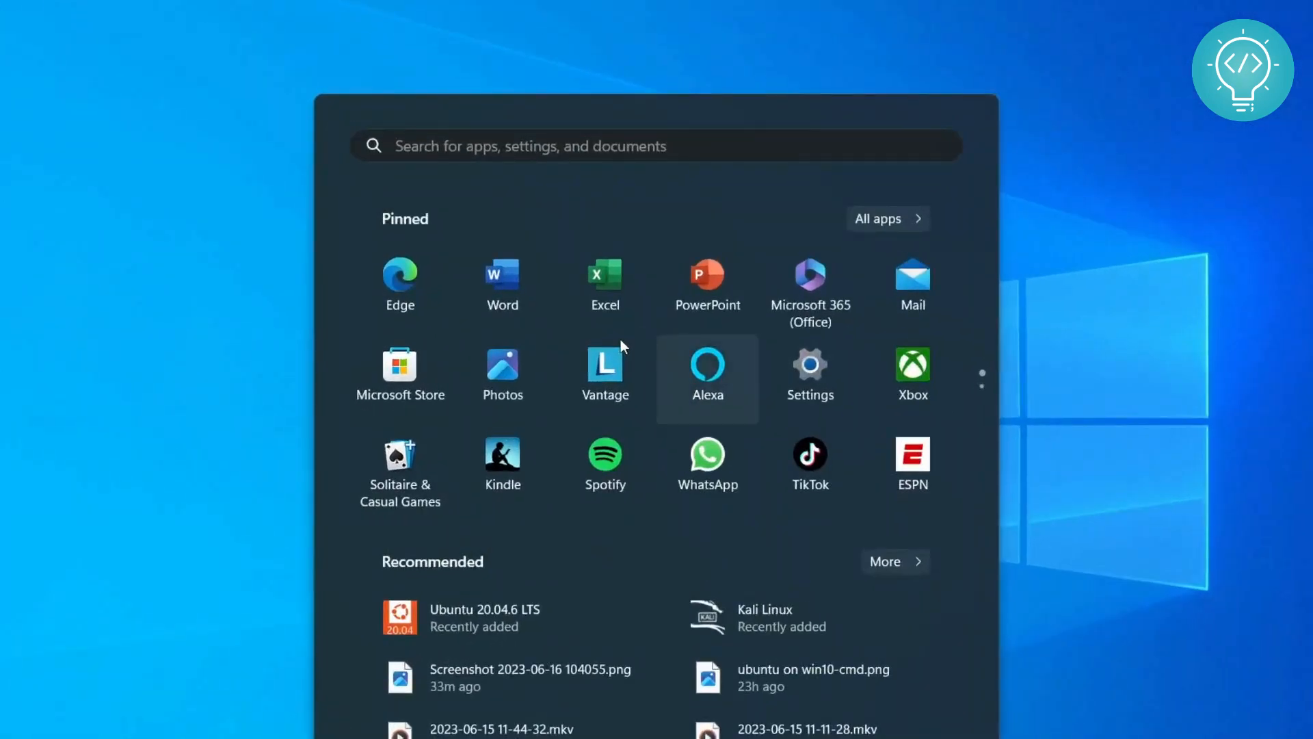
pyautogui.write('cmd')
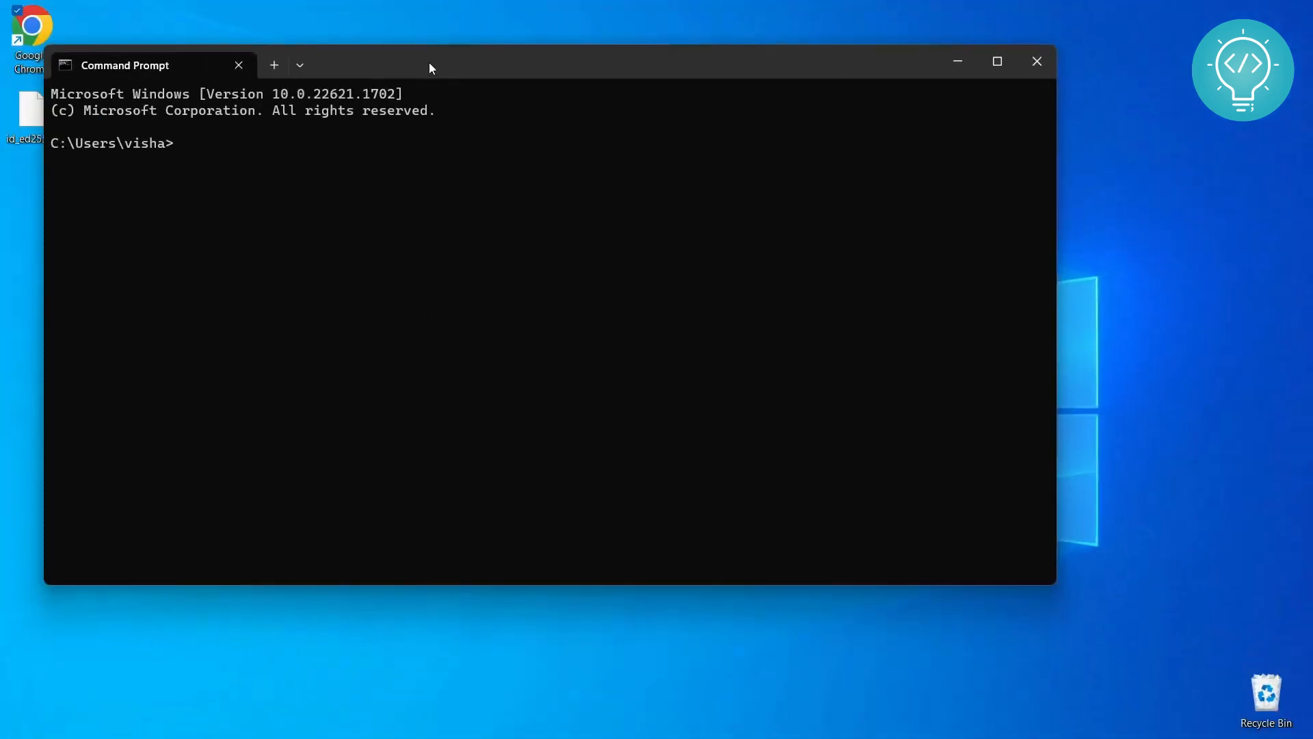
# - Enter the command wsl --install --distribution Ubuntu-22.04 at the prompt
pyautogui.moveTo(430, 60); pyautogui.dragTo(492, 167)
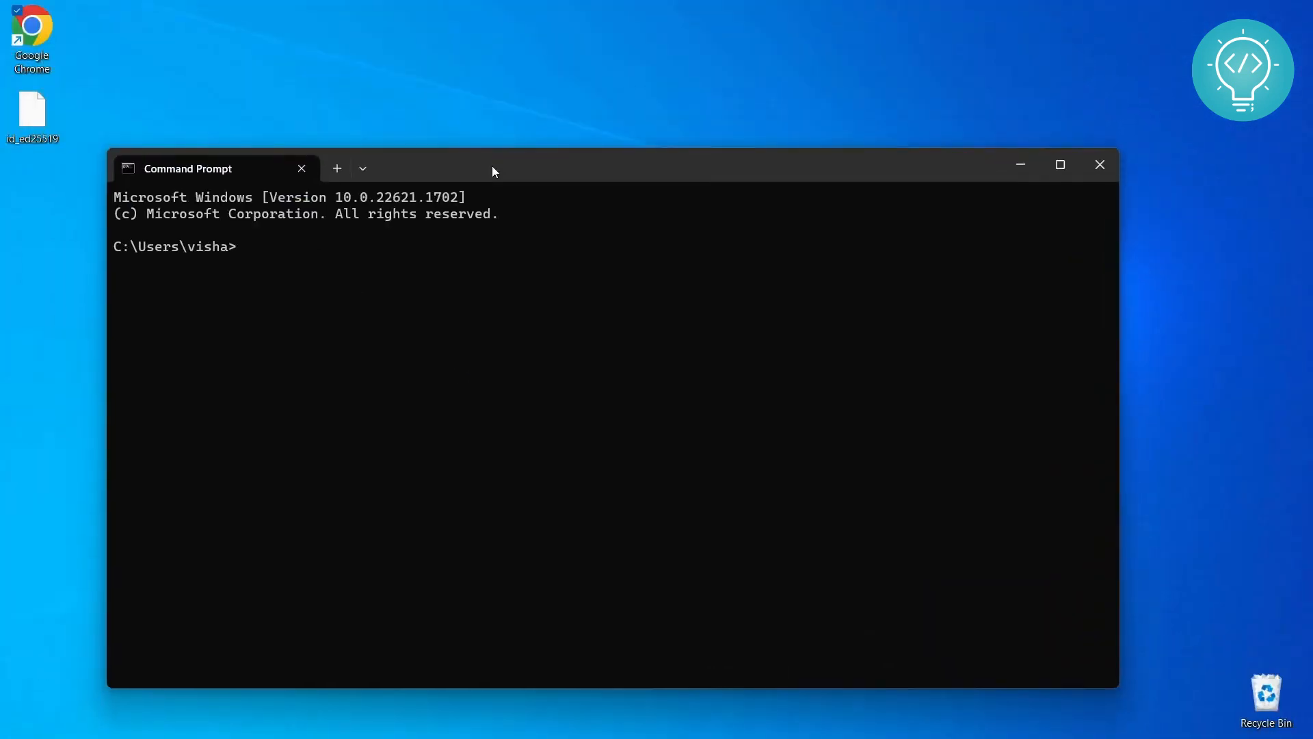
pyautogui.write('wsl --ins')
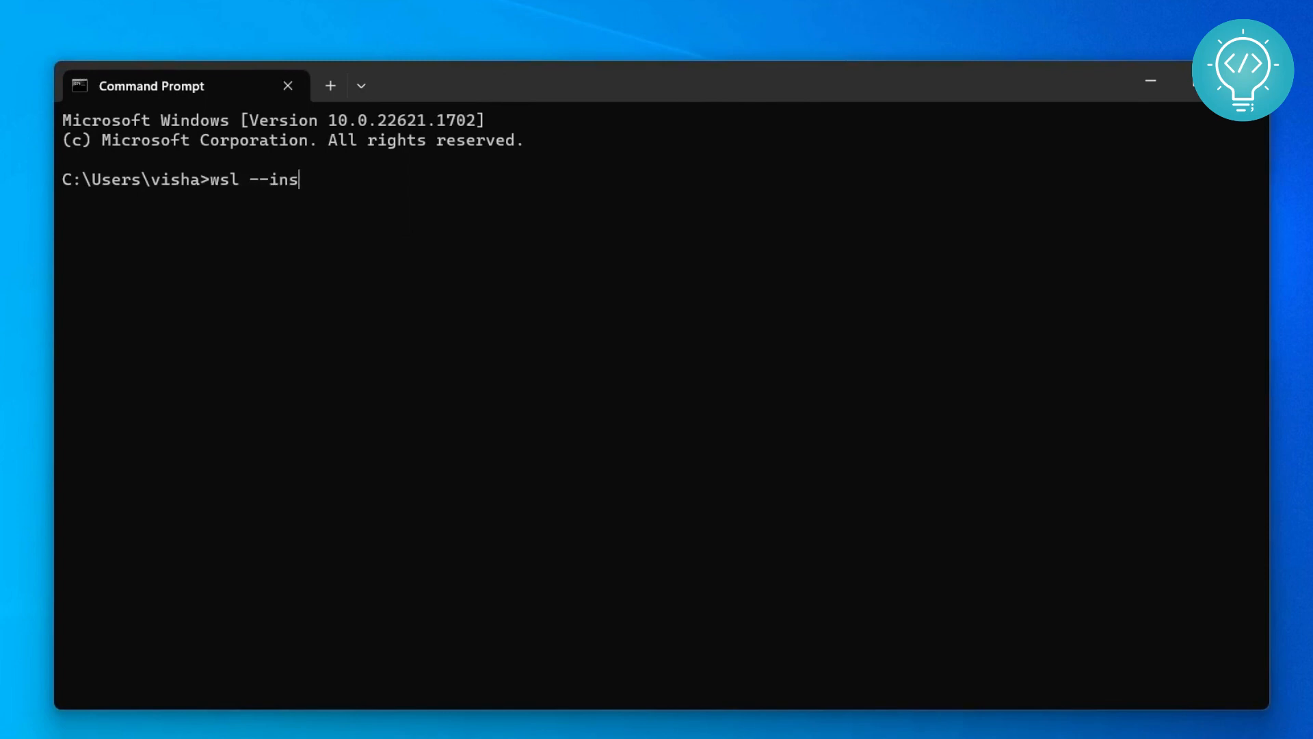
pyautogui.write('tall --dist')
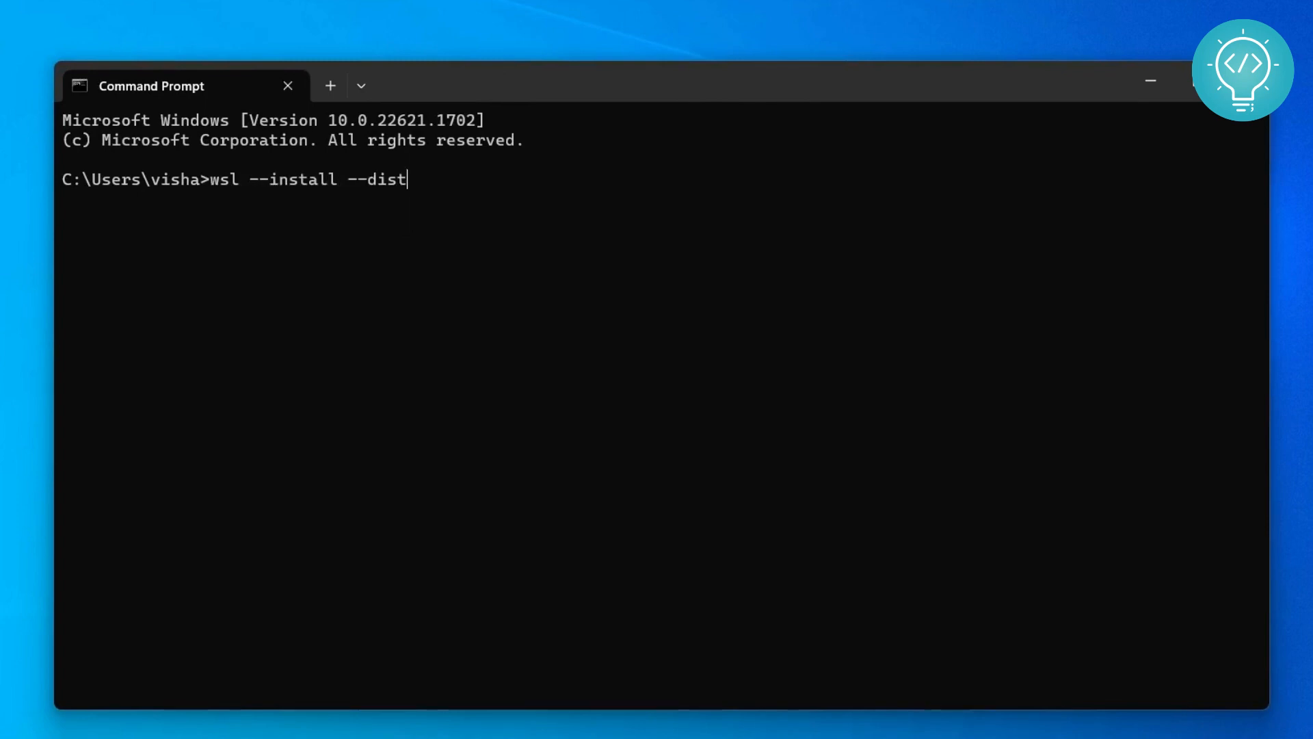
pyautogui.write('ribution')
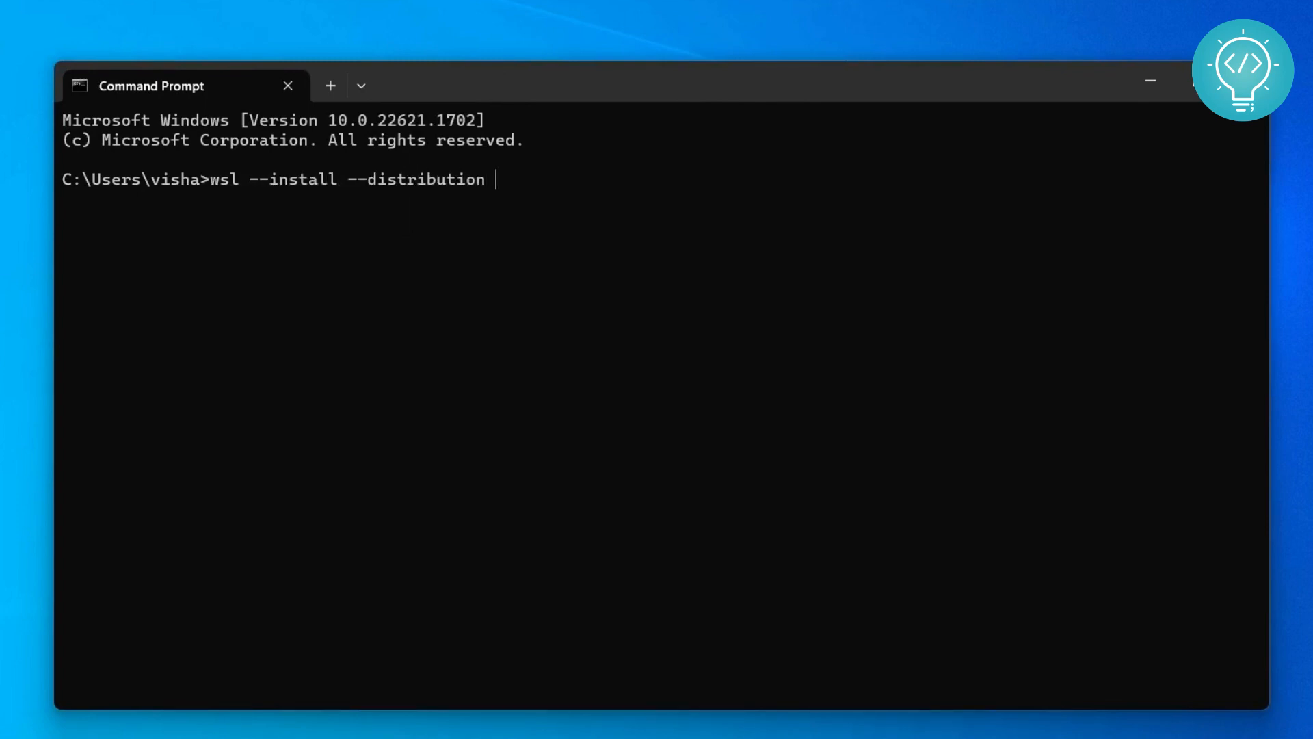
pyautogui.write('Ubun')
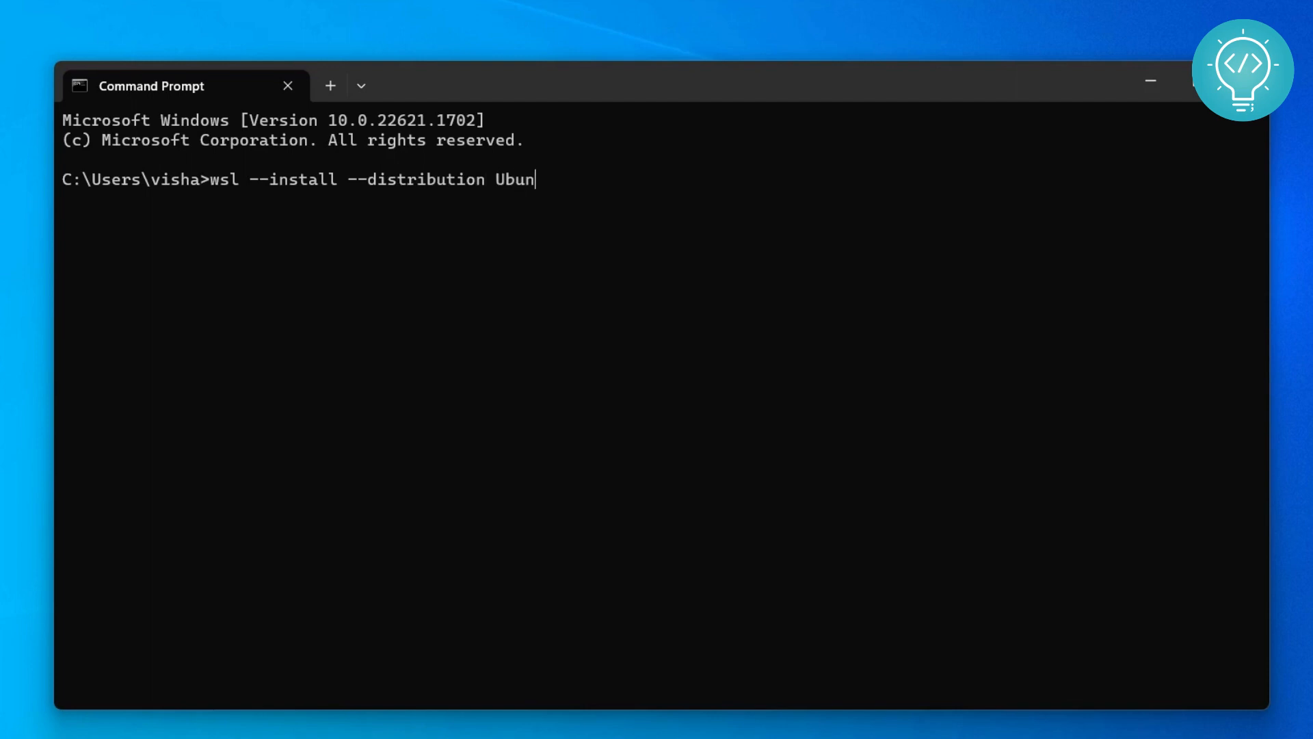
pyautogui.write('tu-22')
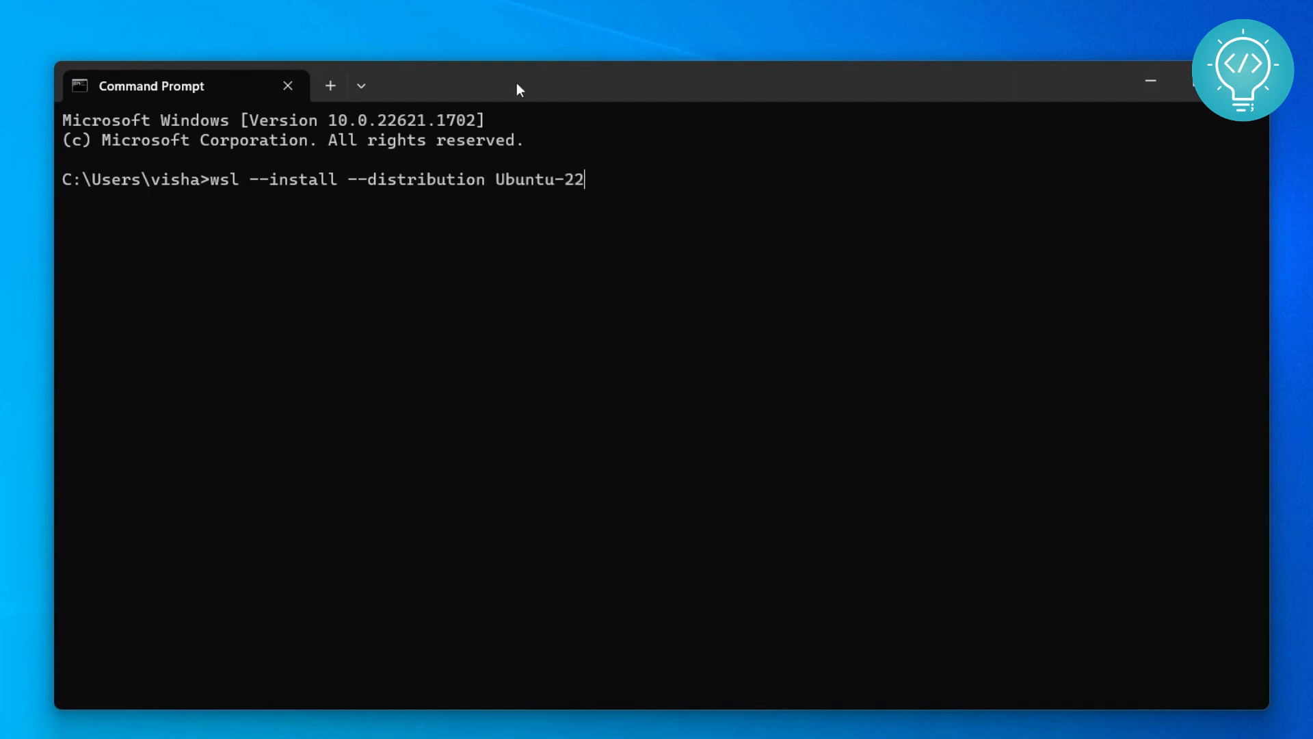
pyautogui.write('.04')
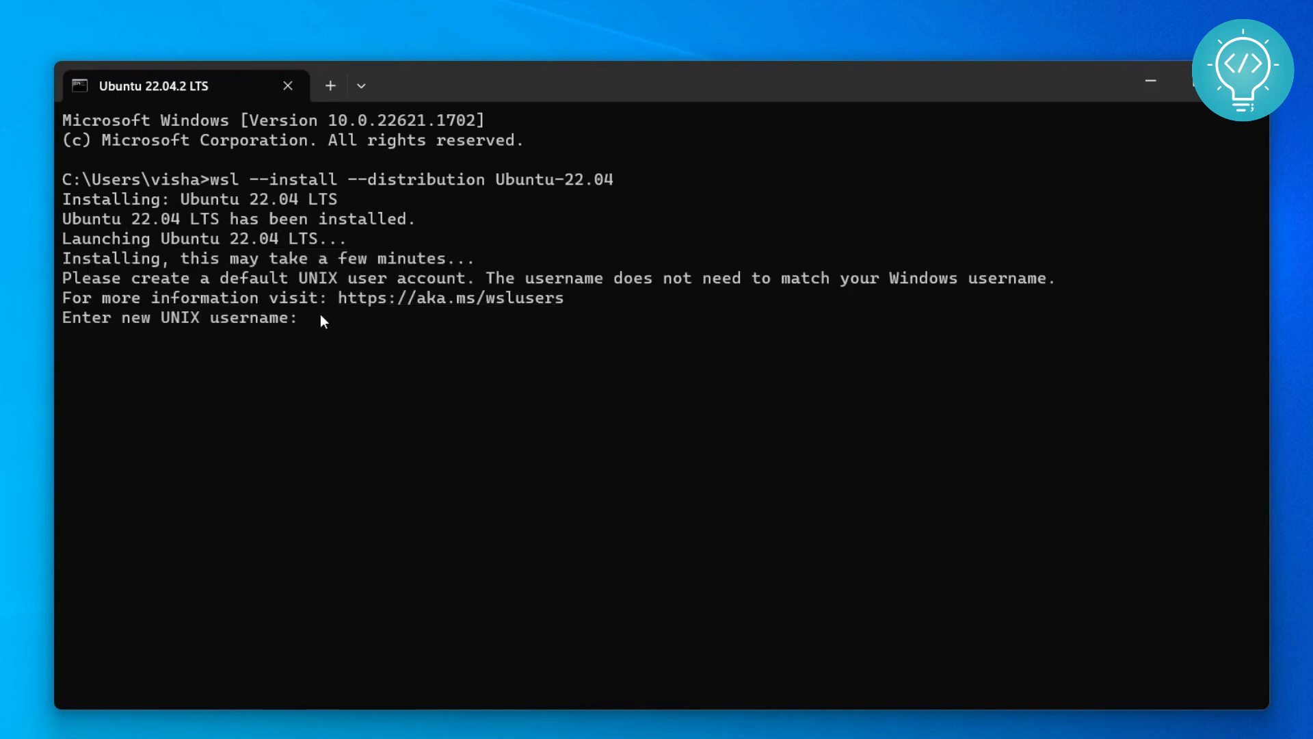
# - Create the default UNIX user 'vishal' for the new Ubuntu installation
pyautogui.write('vishal')
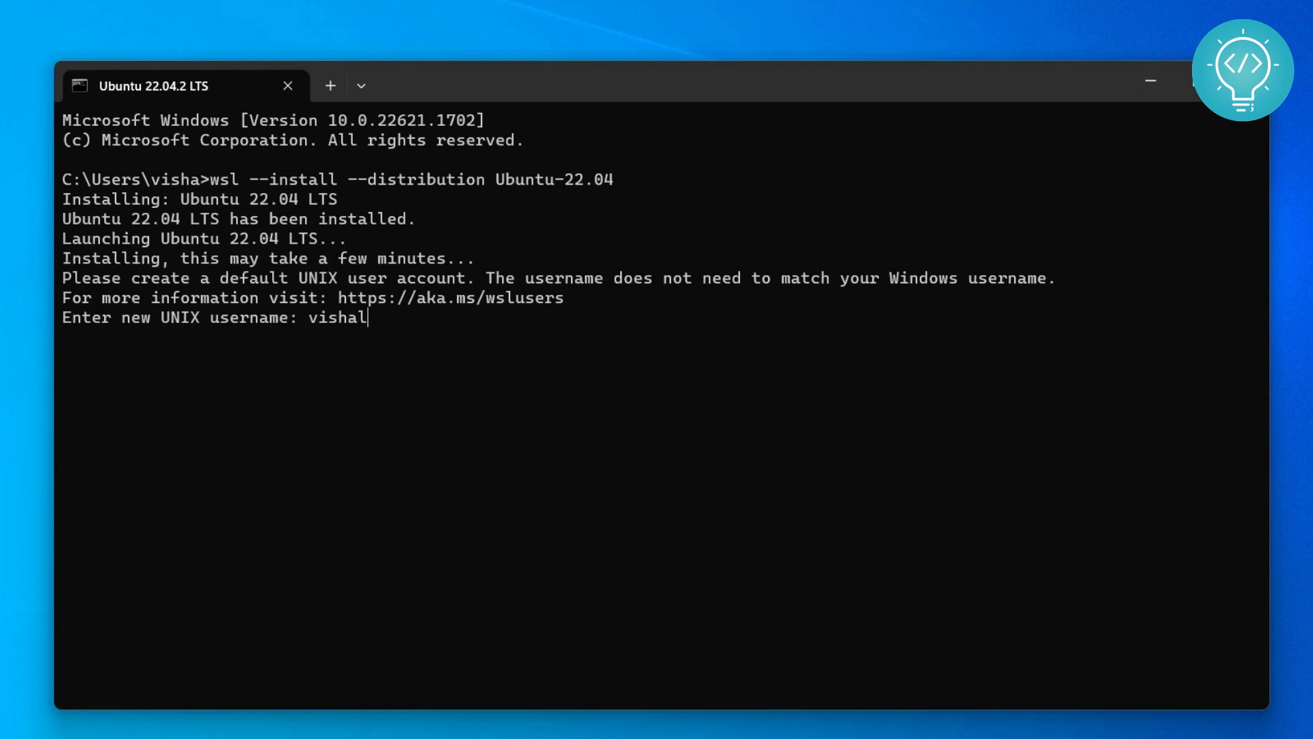
pyautogui.press('Return')
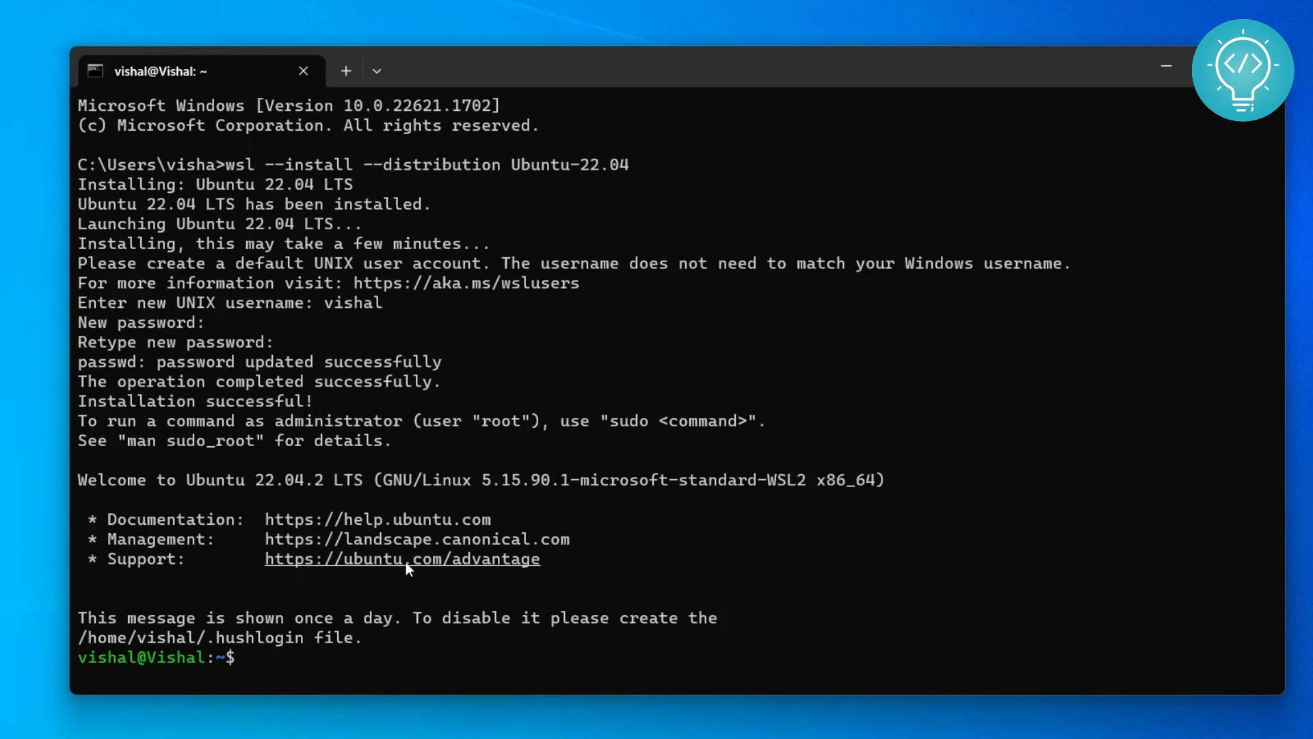
pyautogui.moveTo(275, 659)
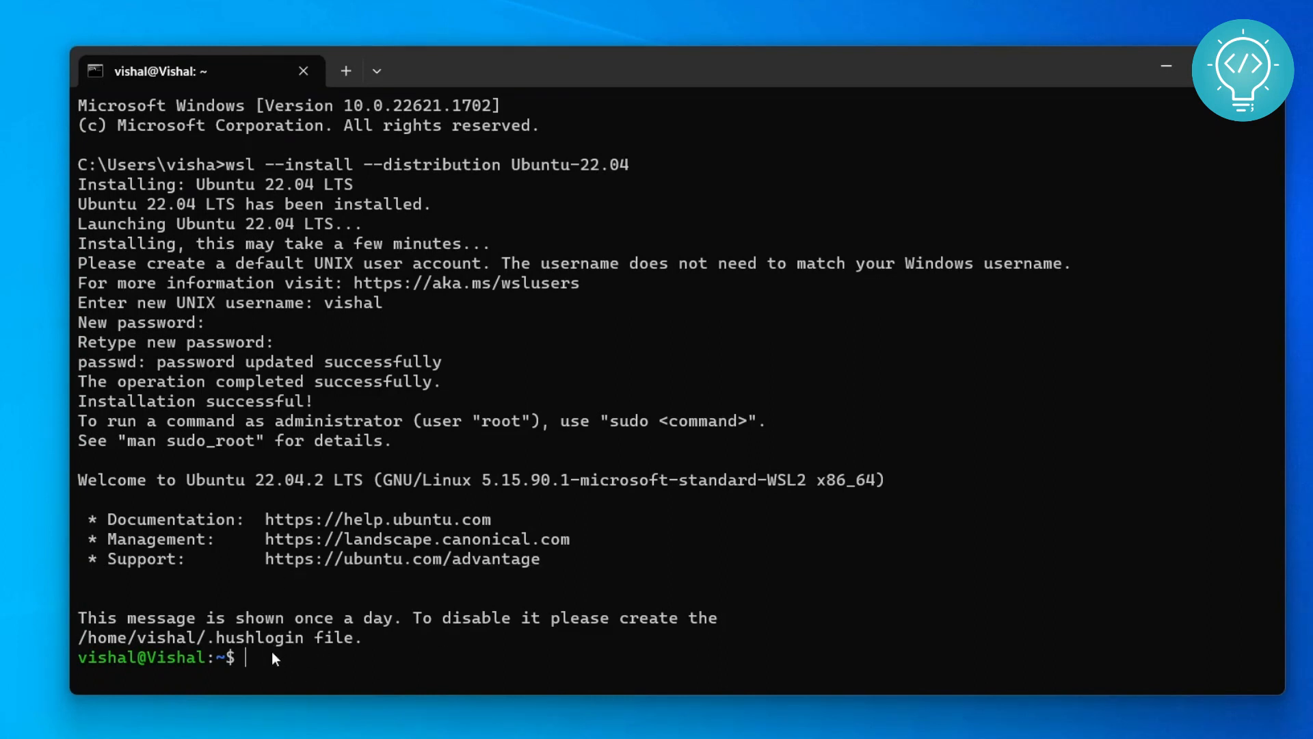
# - Run cat /etc/*-release to display Ubuntu's 22.04.2 LTS release details
pyautogui.write('cat /')
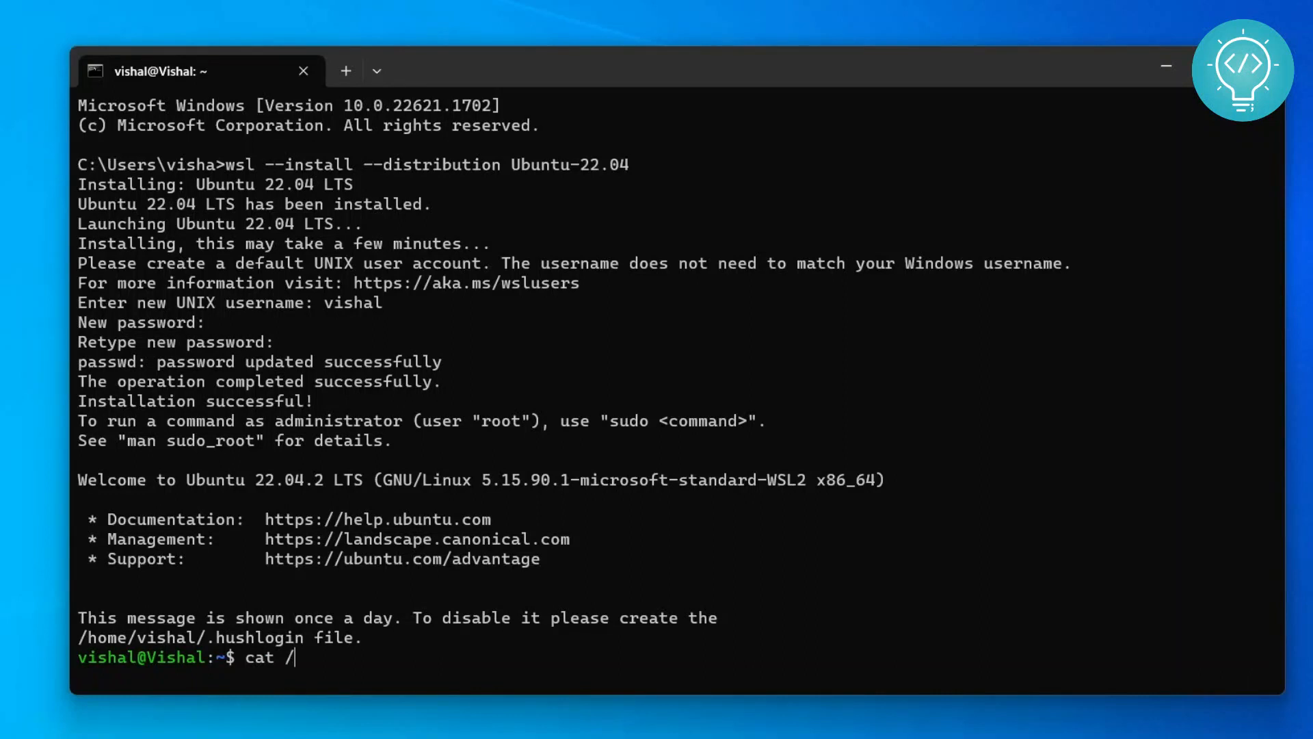
pyautogui.write('etc/*-')
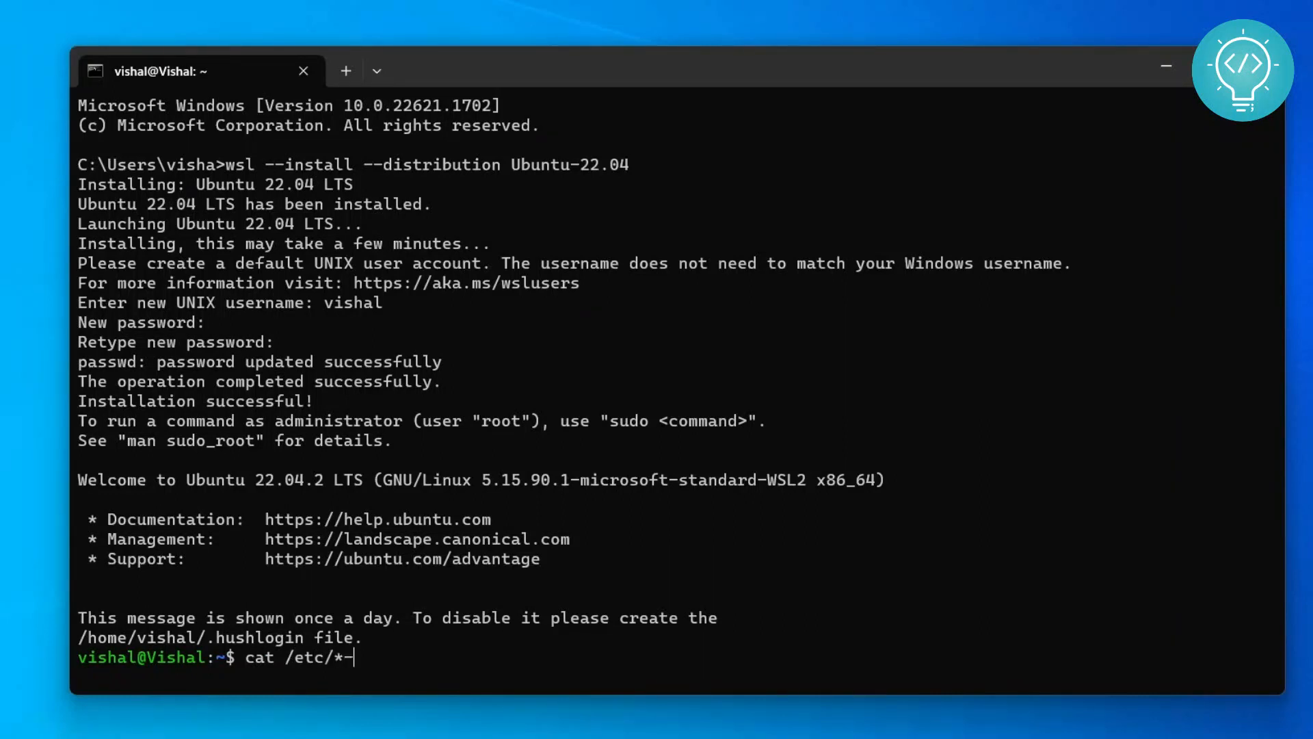
pyautogui.press('Return')
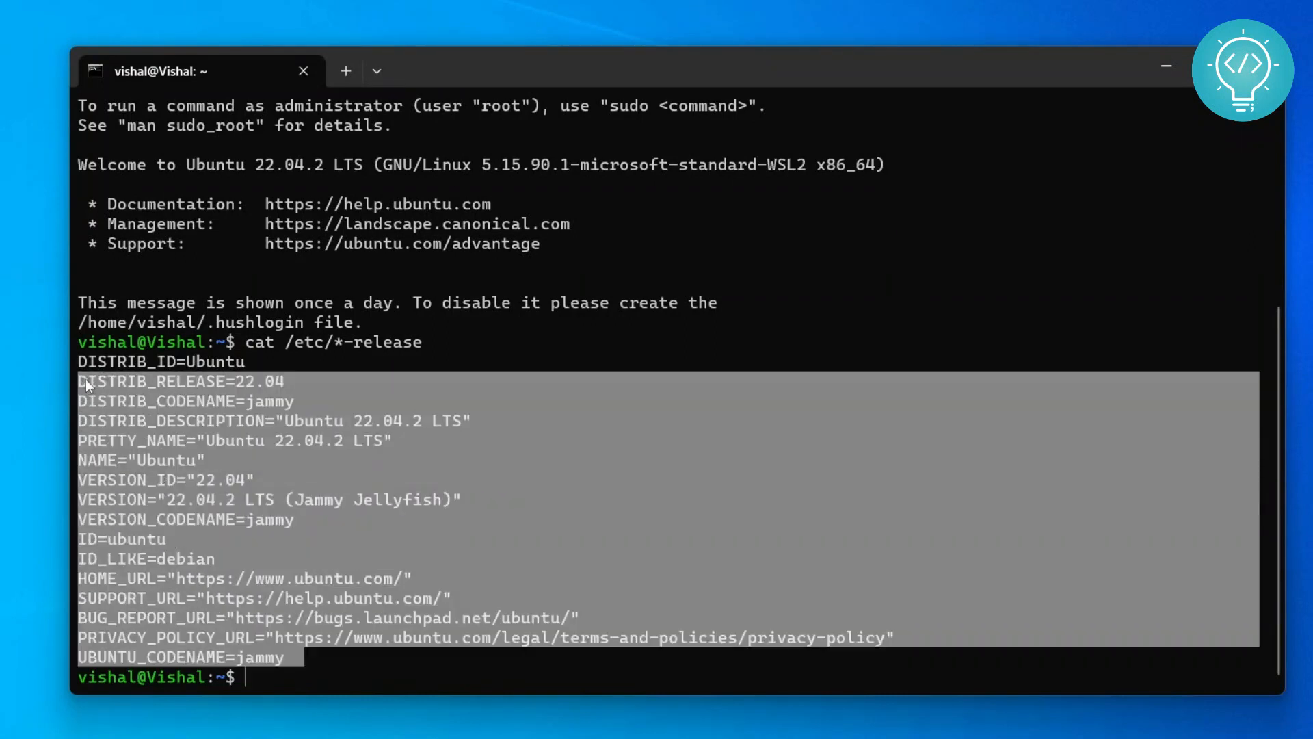
pyautogui.click(543, 539)
pyautogui.write('exit')
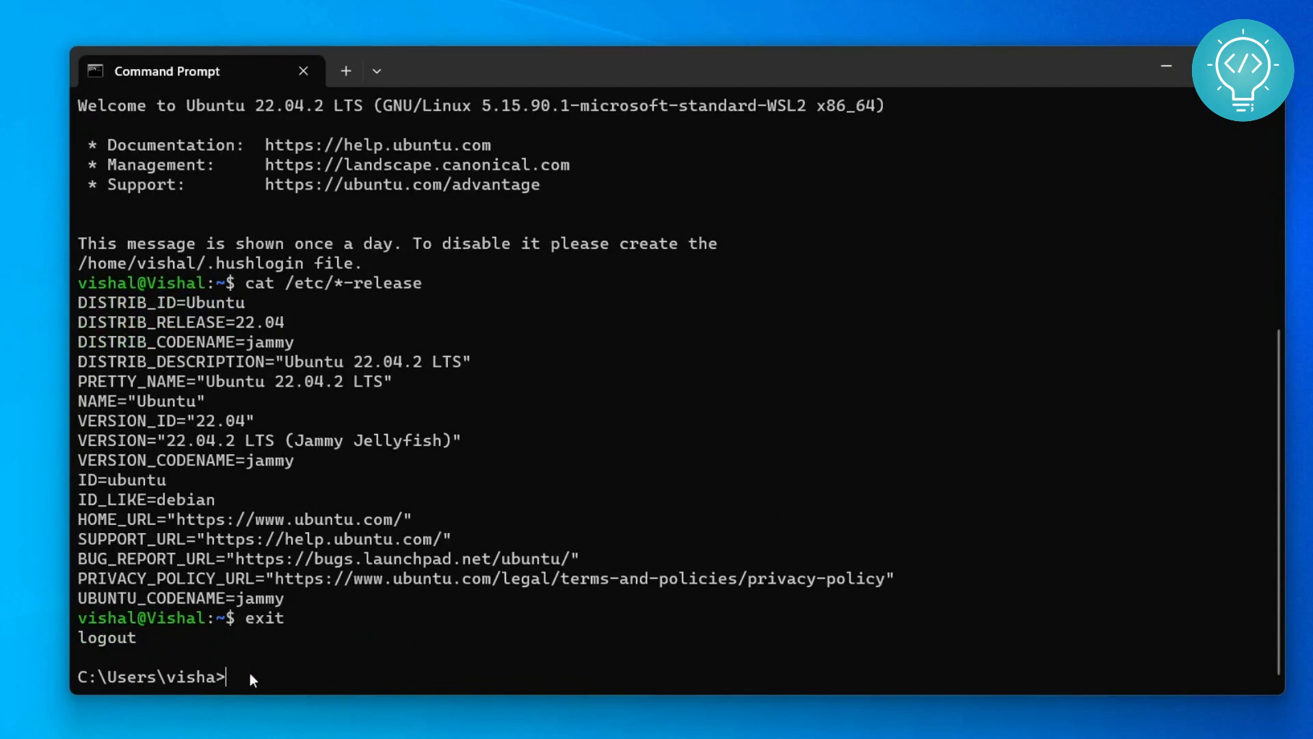
pyautogui.moveTo(266, 697)
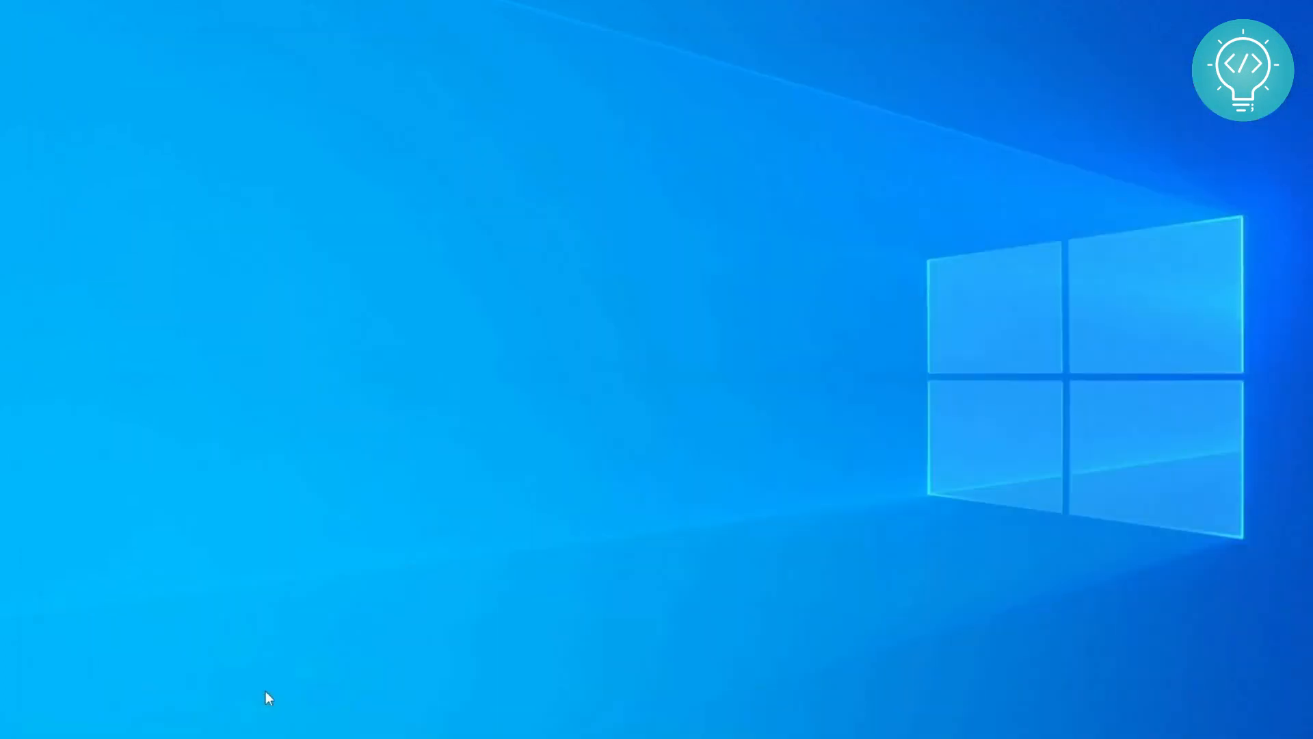
# - Search the Start menu for 'ubuntu 22.04.2 LTS' to find the installed app
pyautogui.write('ubuntu 22.04.2 LTS')
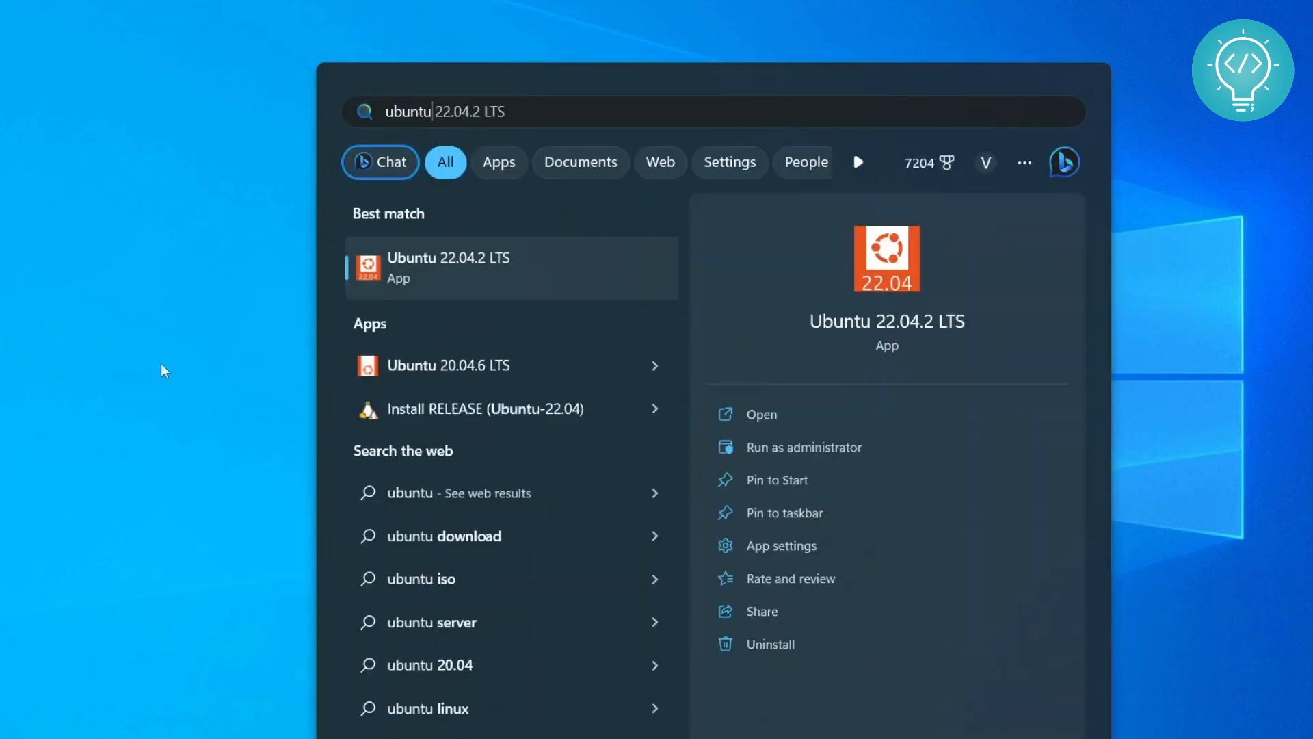
pyautogui.moveTo(848, 367)
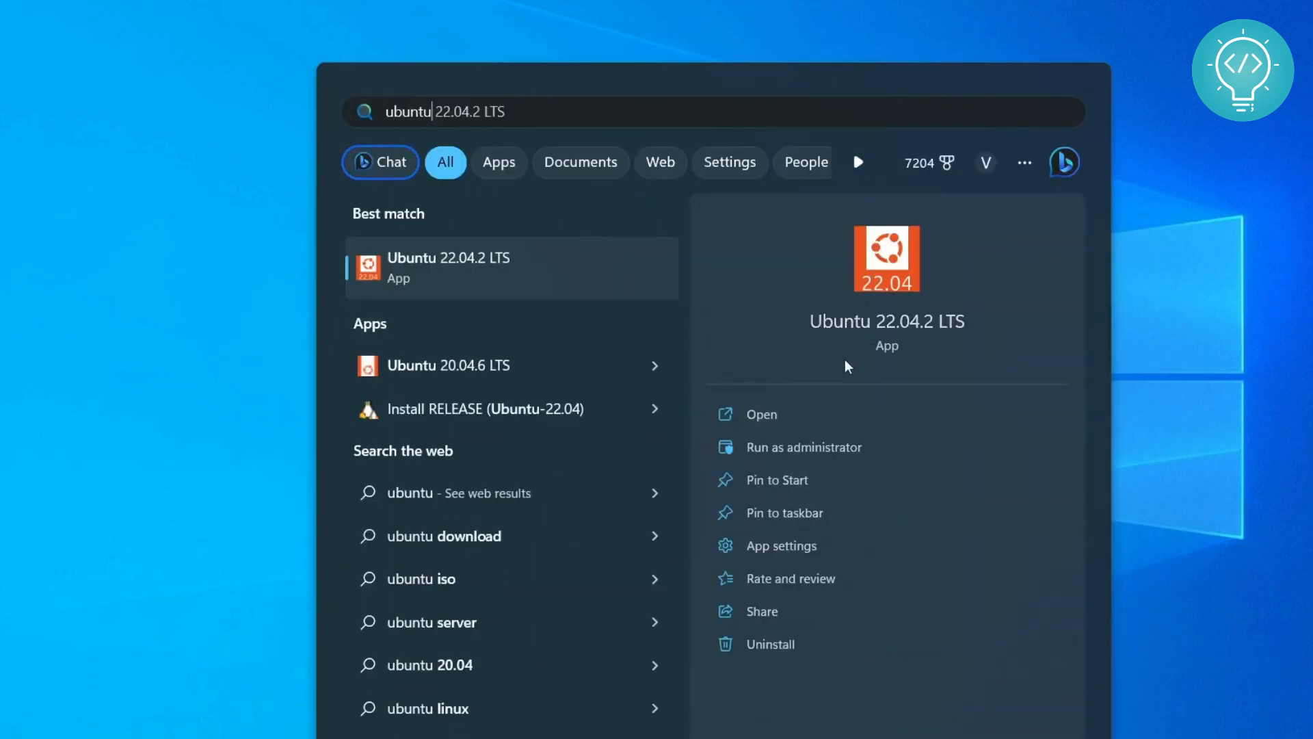